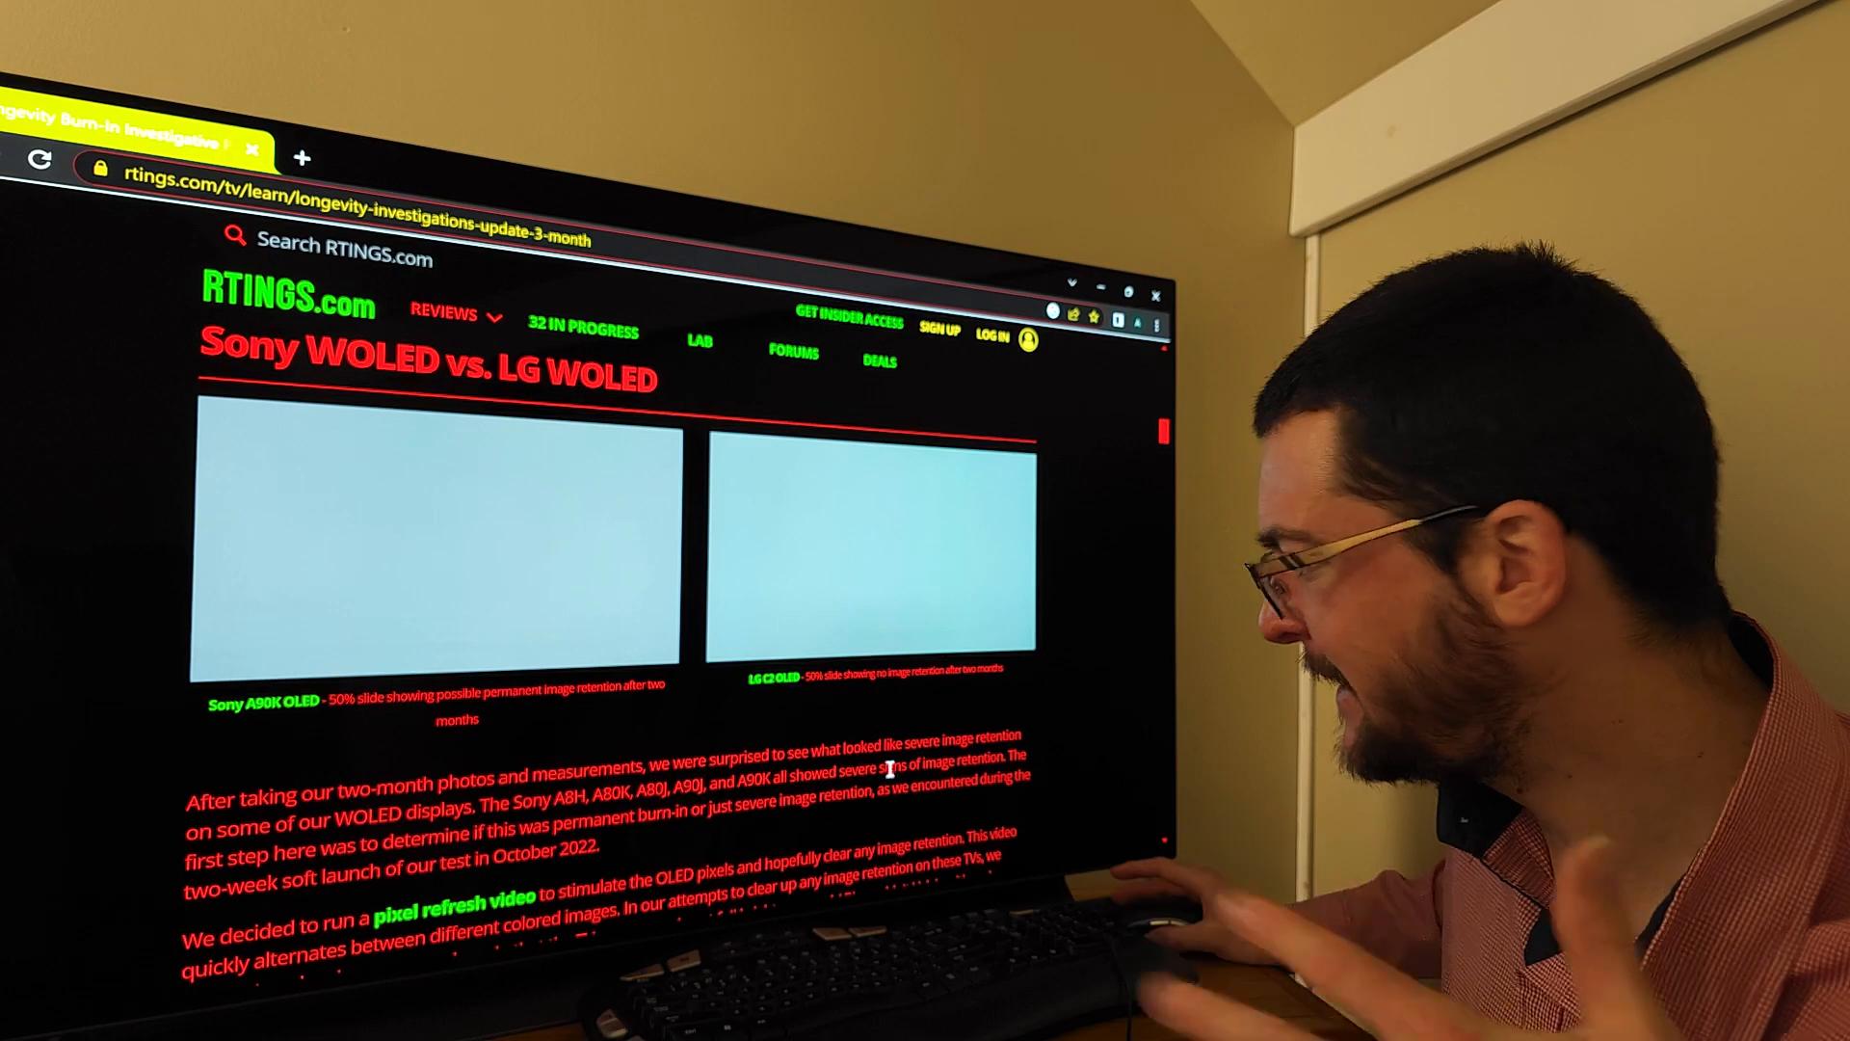
scroll(down, 3)
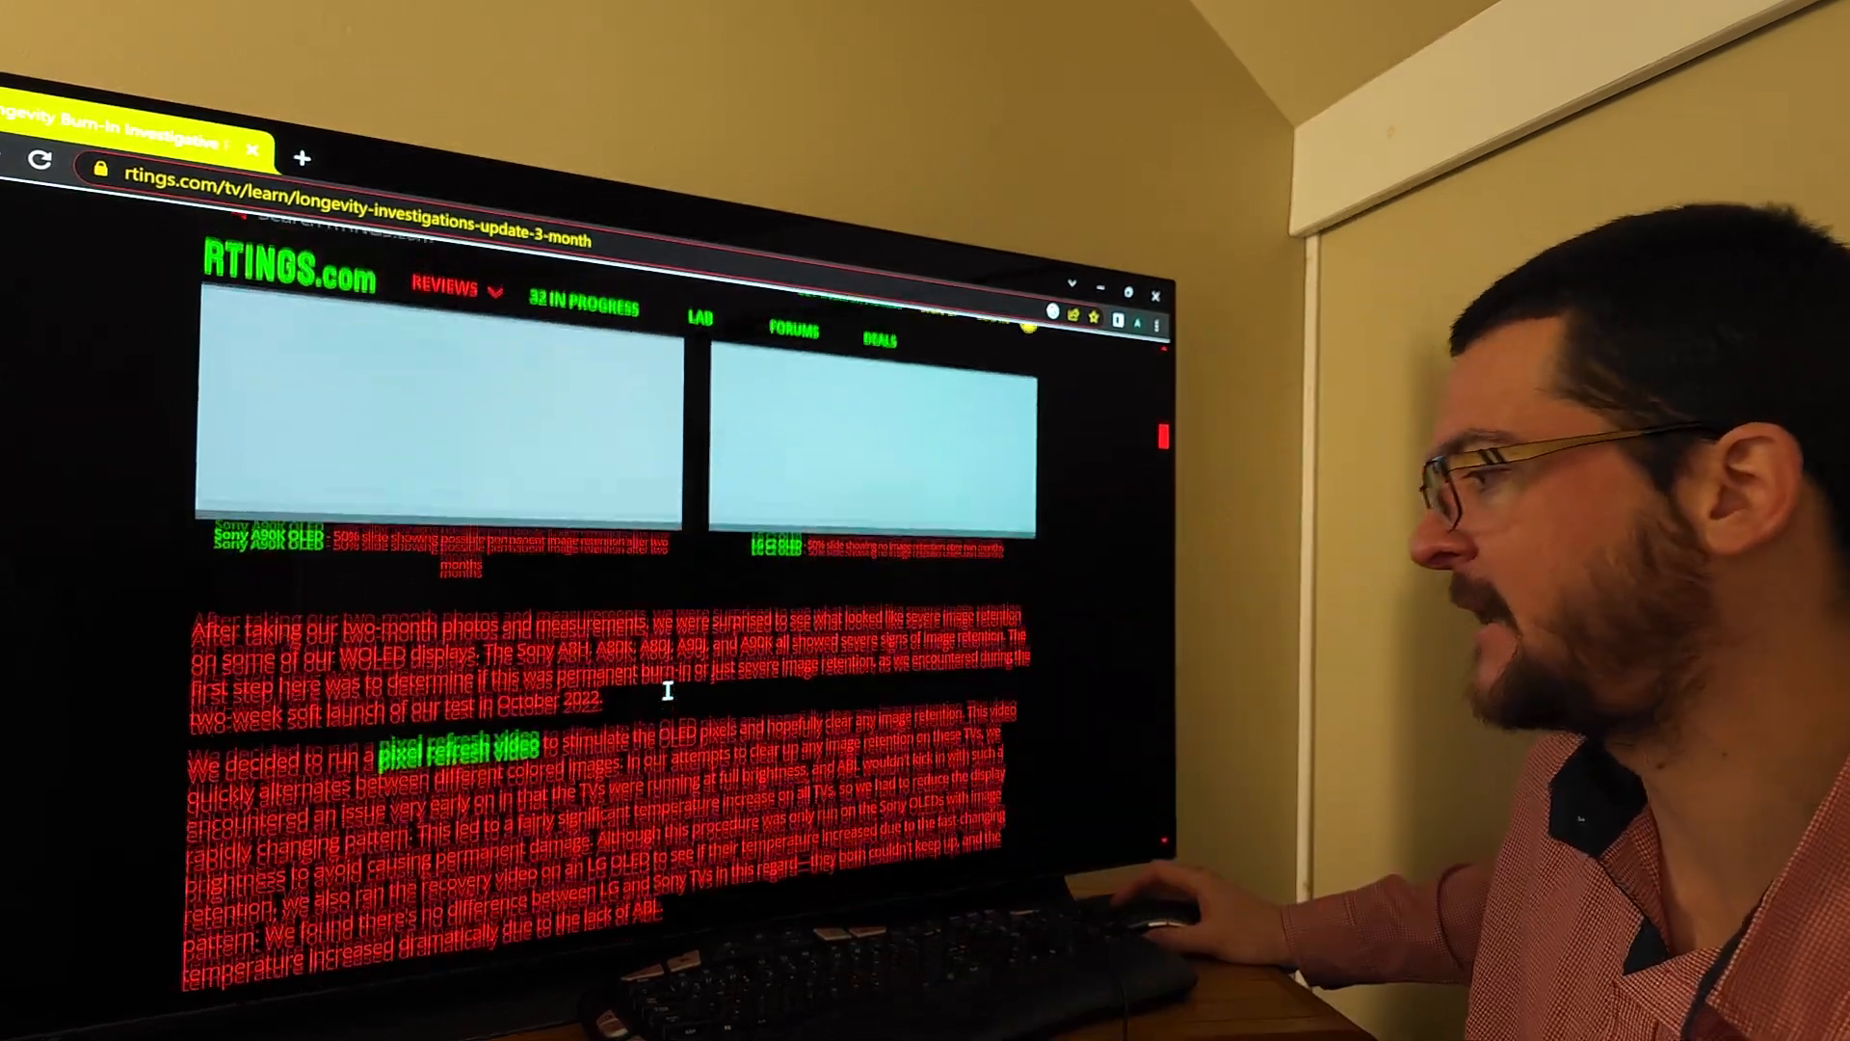
scroll(down, 3)
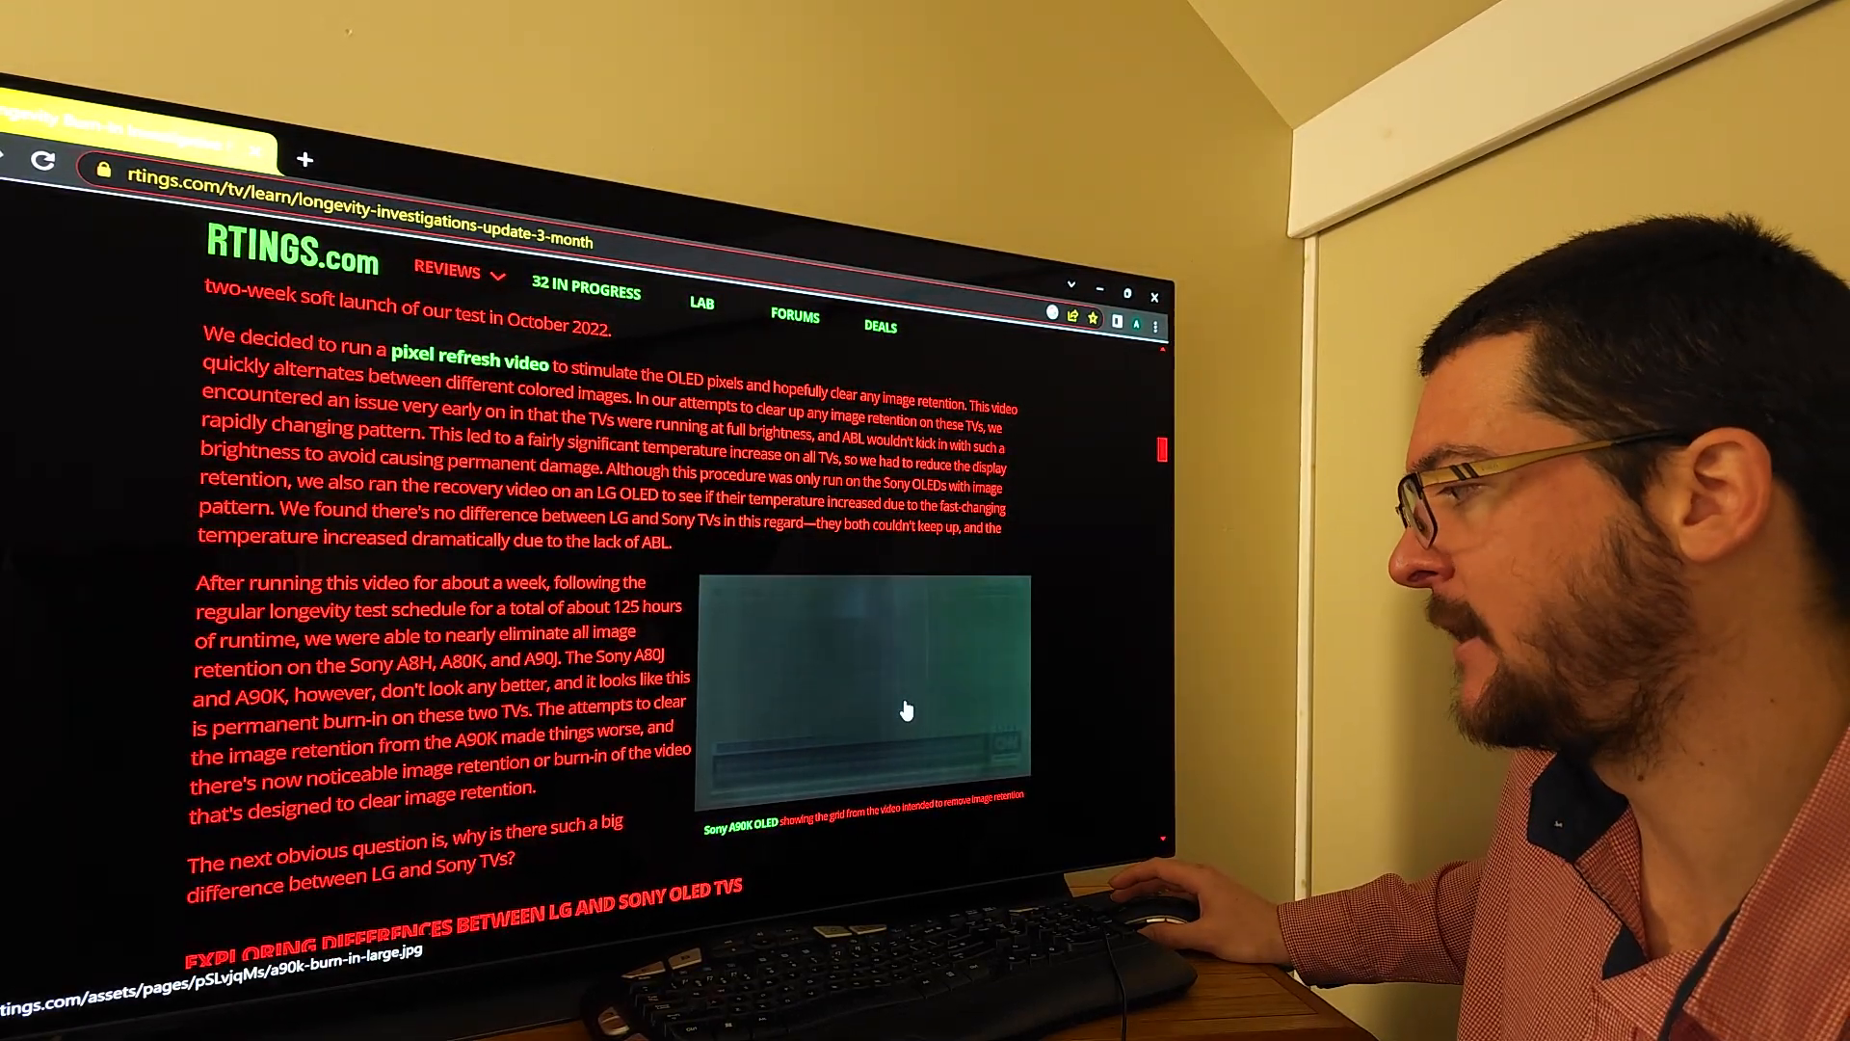
scroll(down, 3)
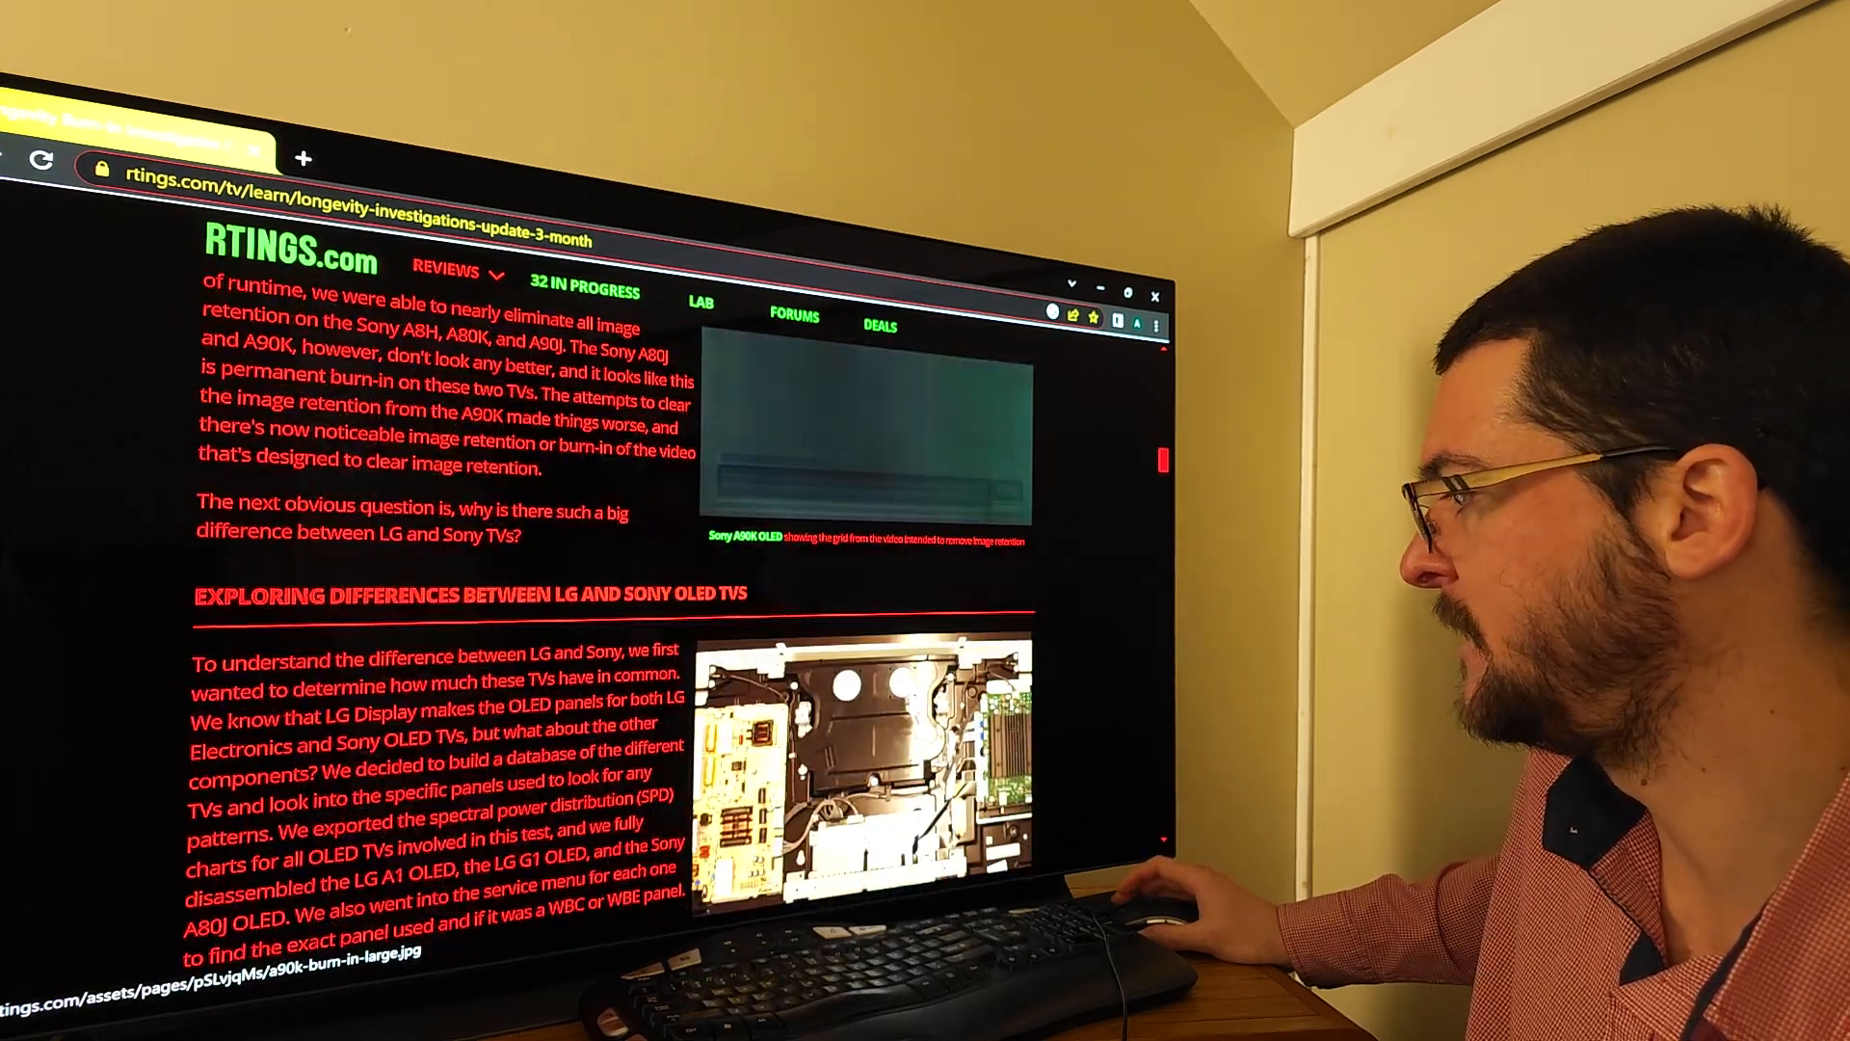
scroll(down, 3)
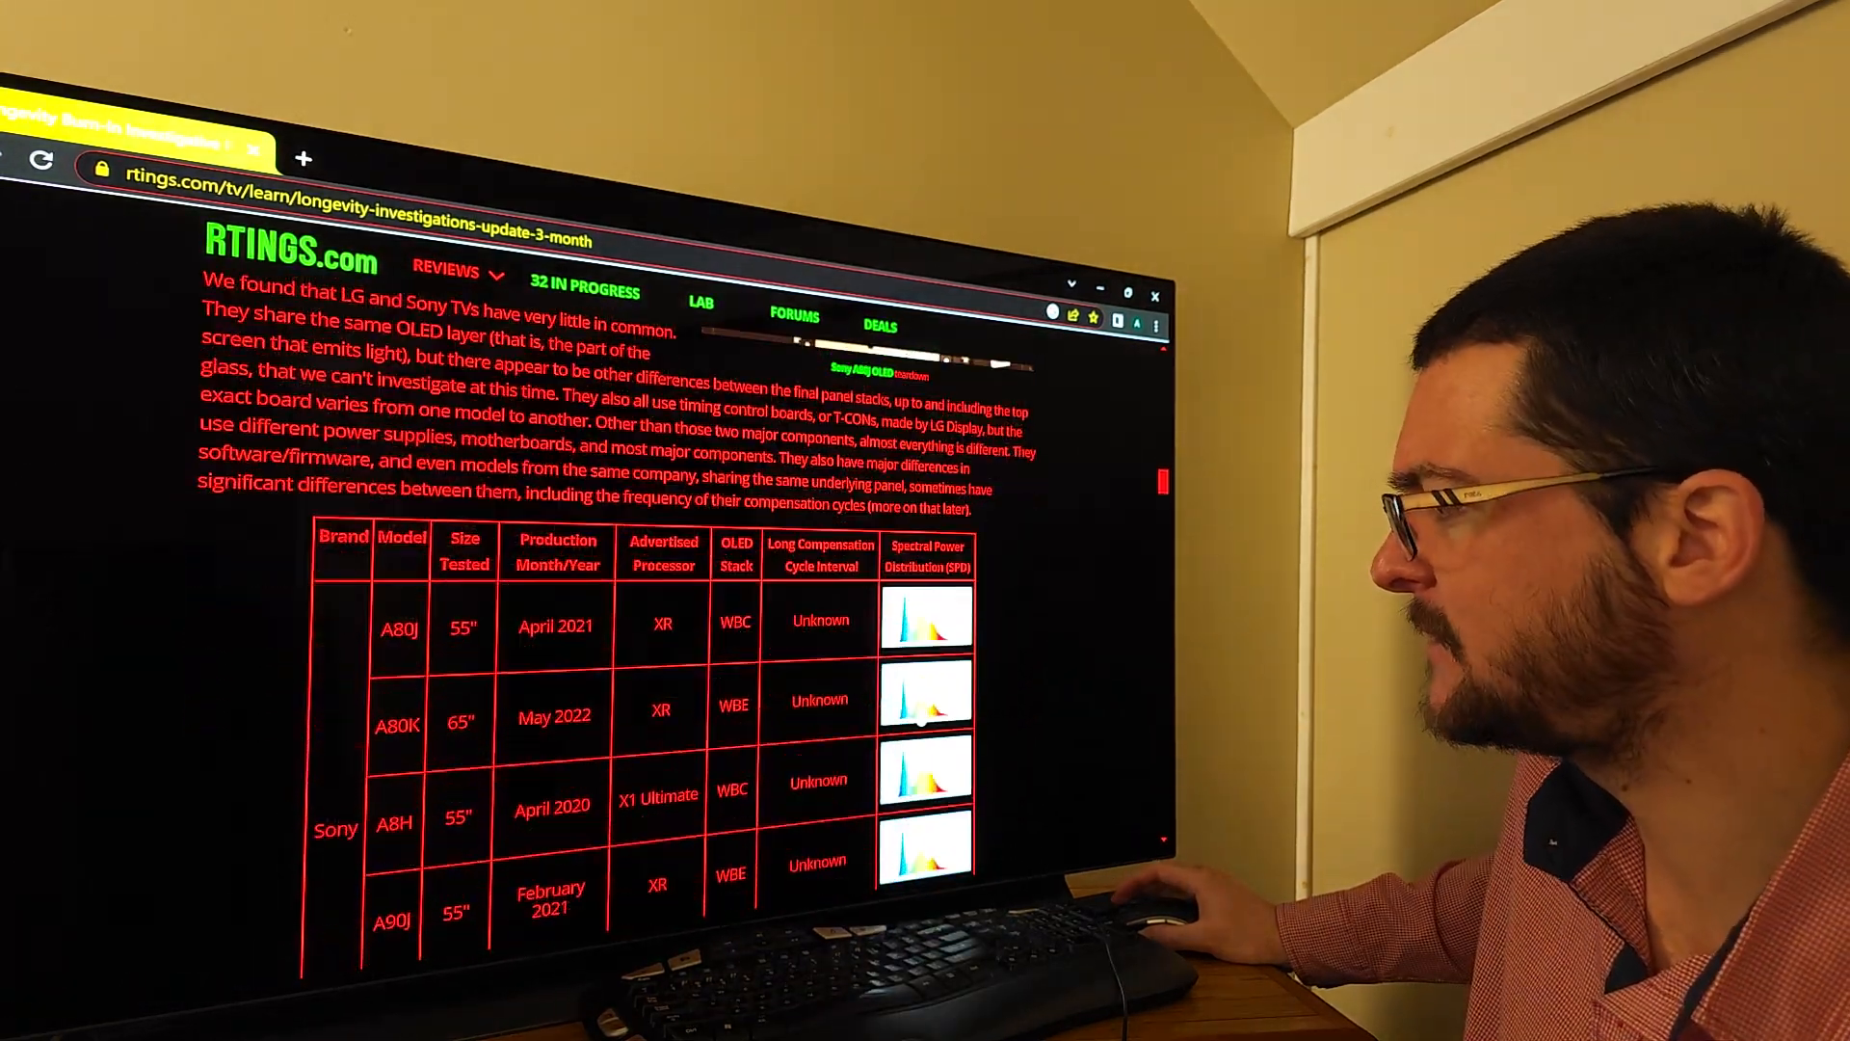
scroll(down, 3)
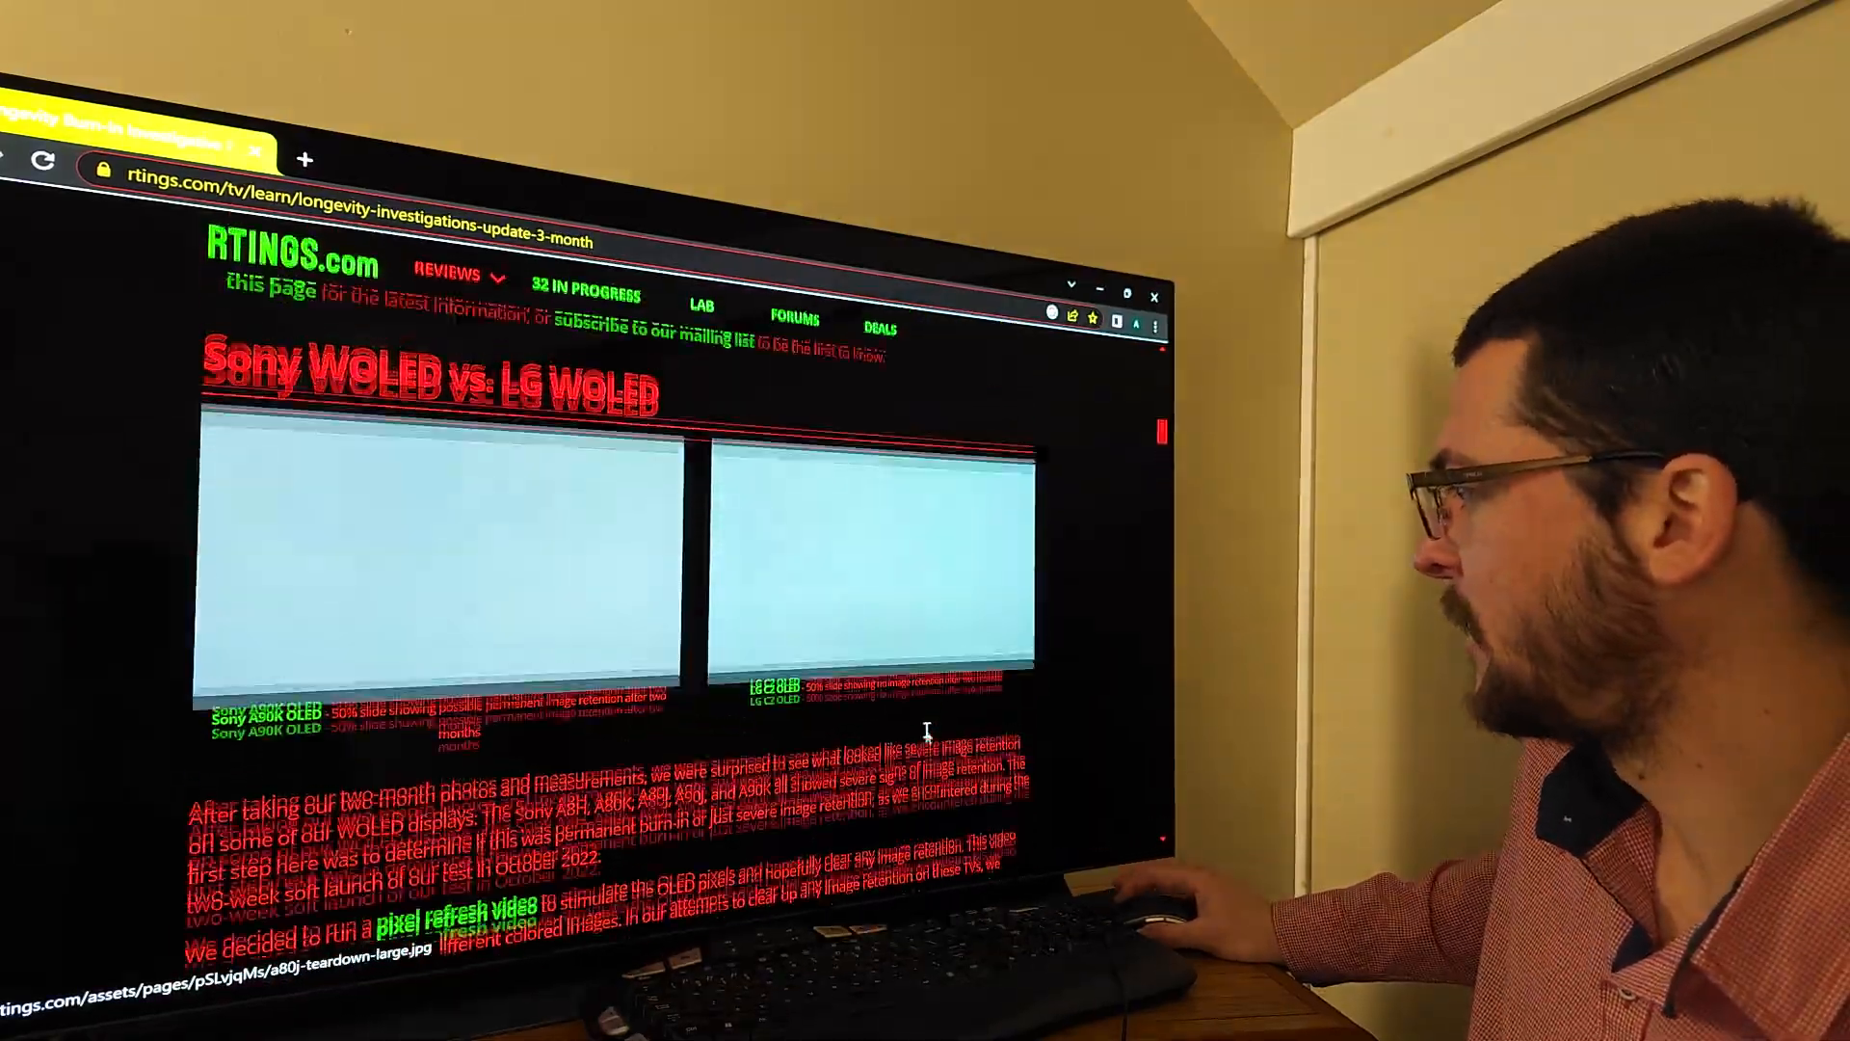
scroll(down, 3)
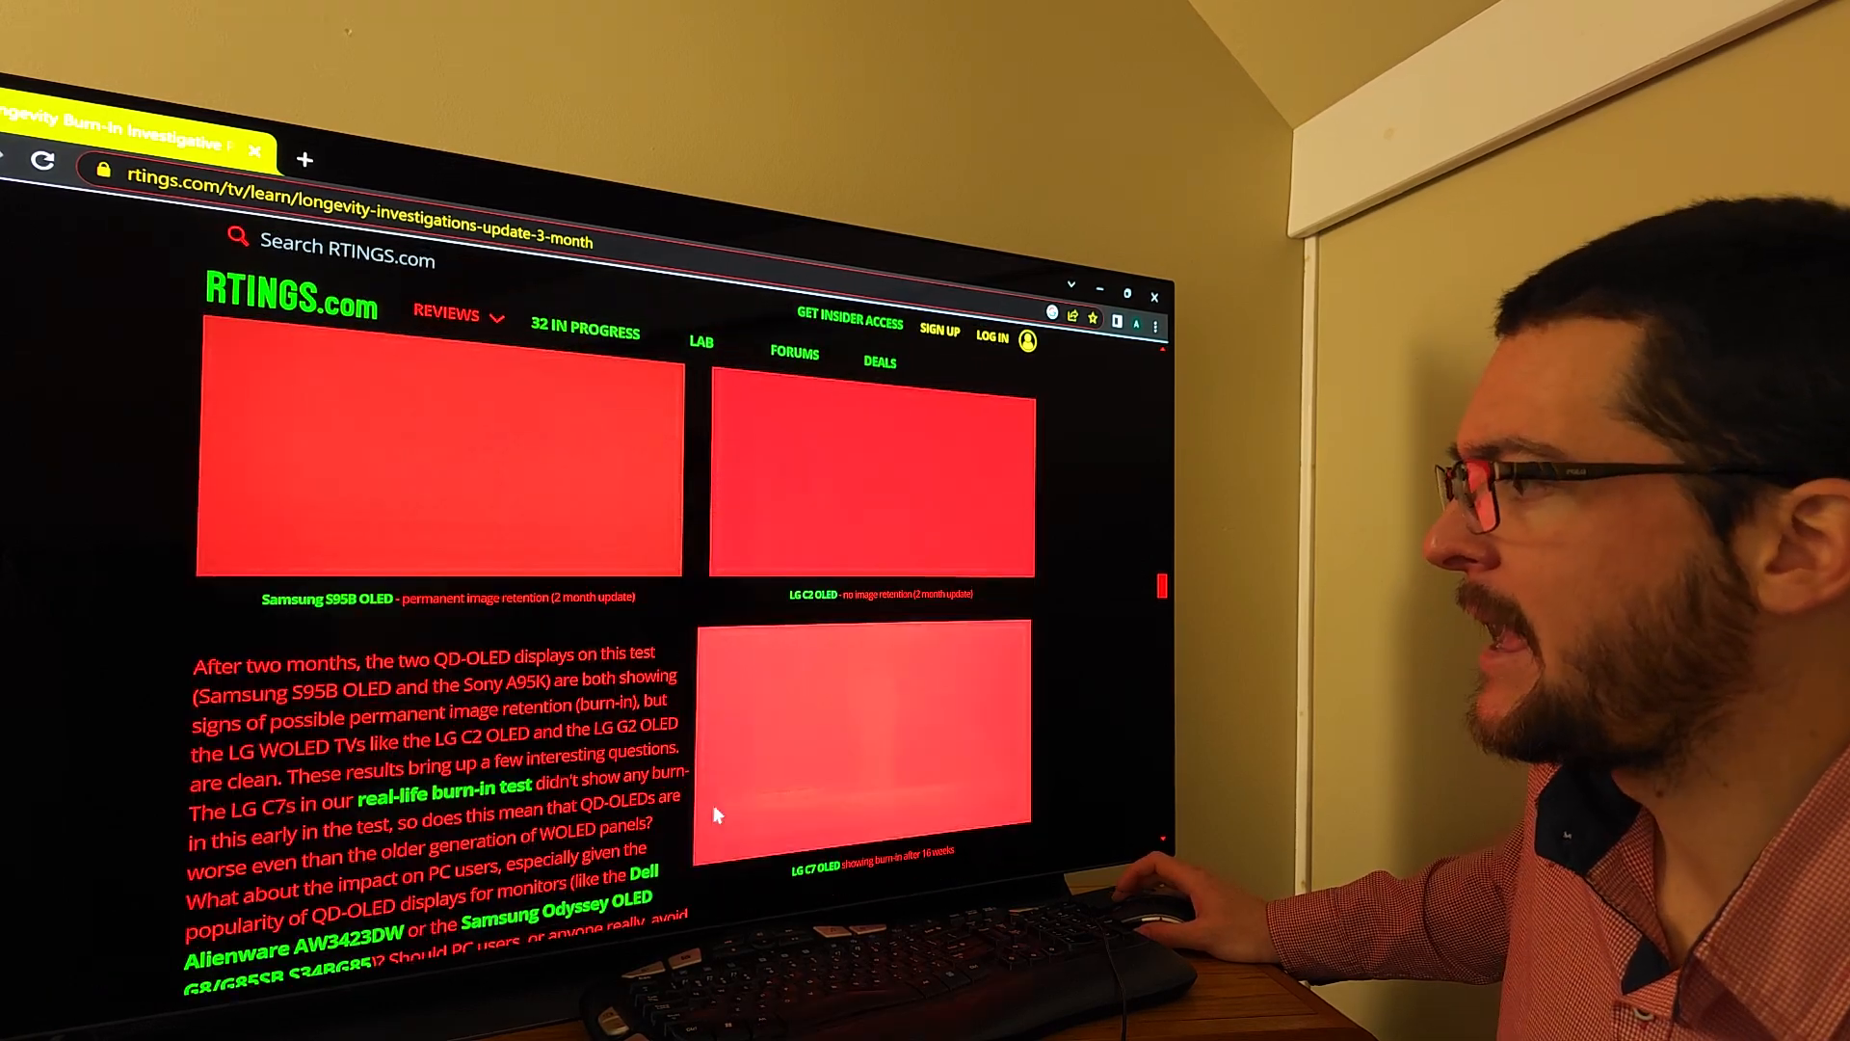
scroll(down, 3)
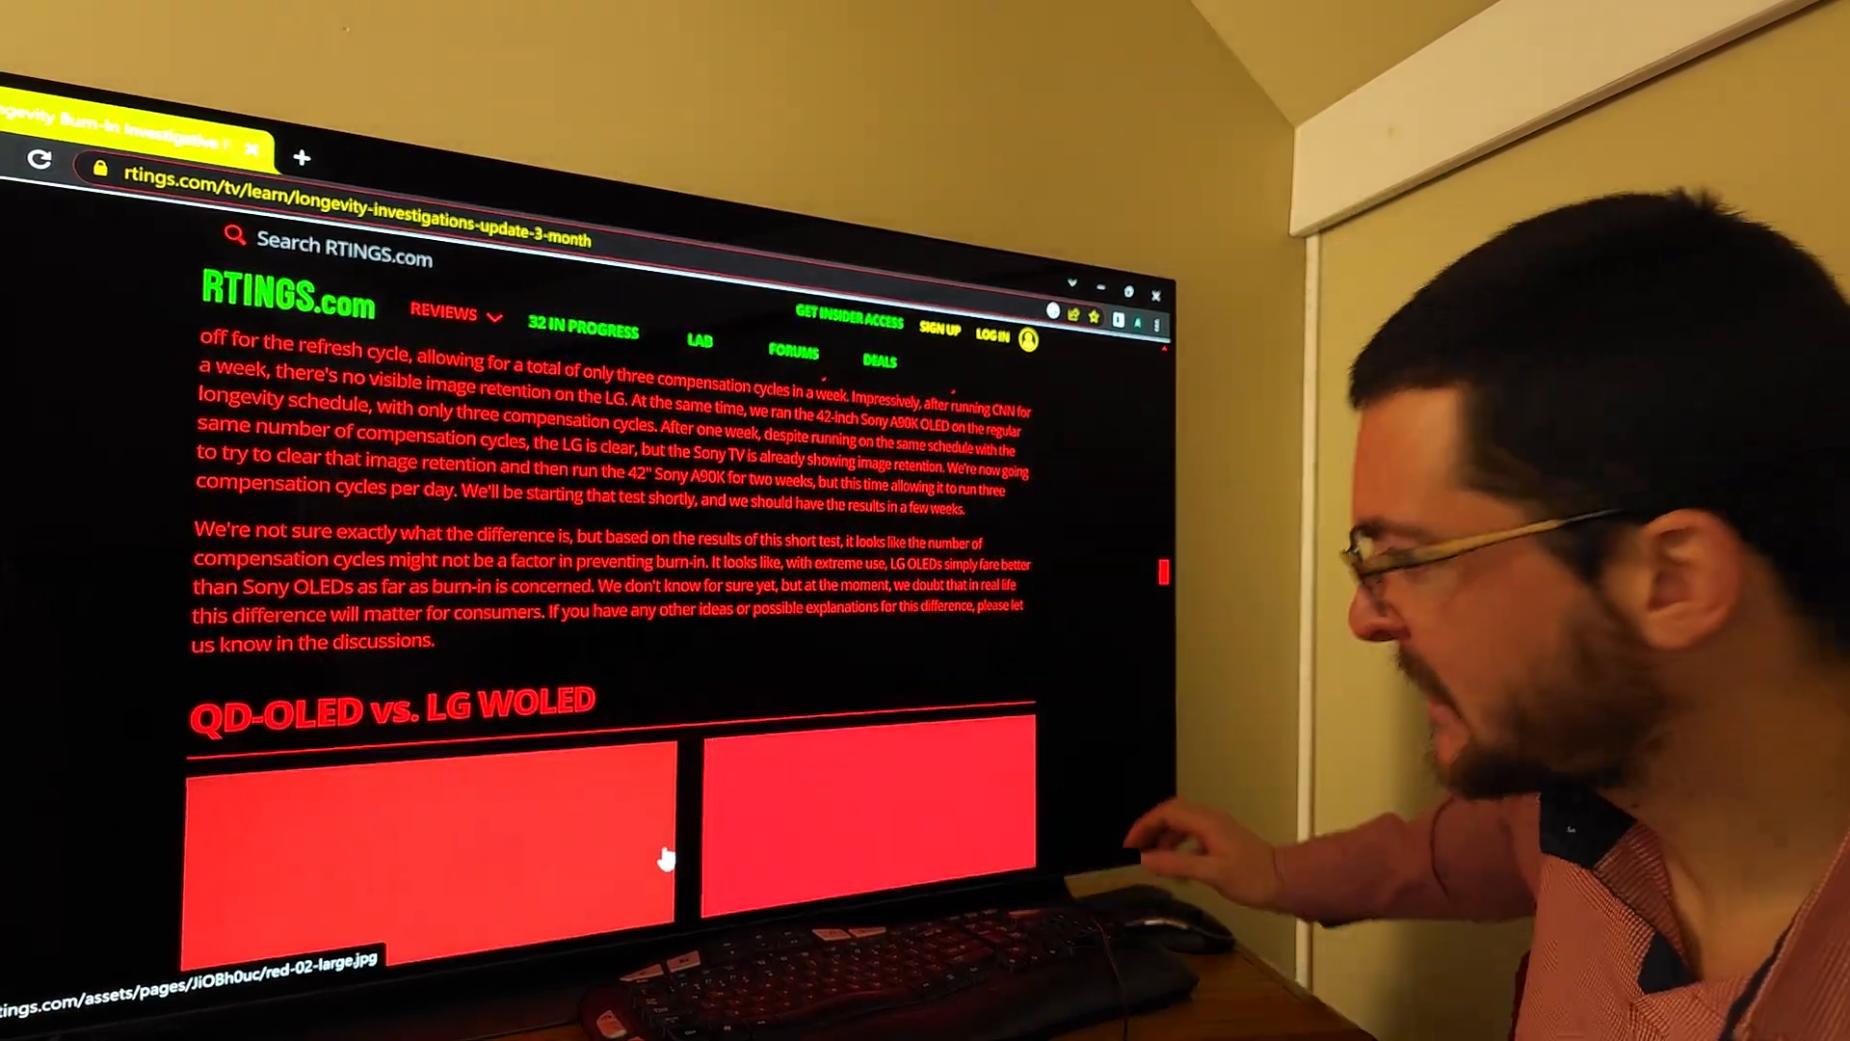